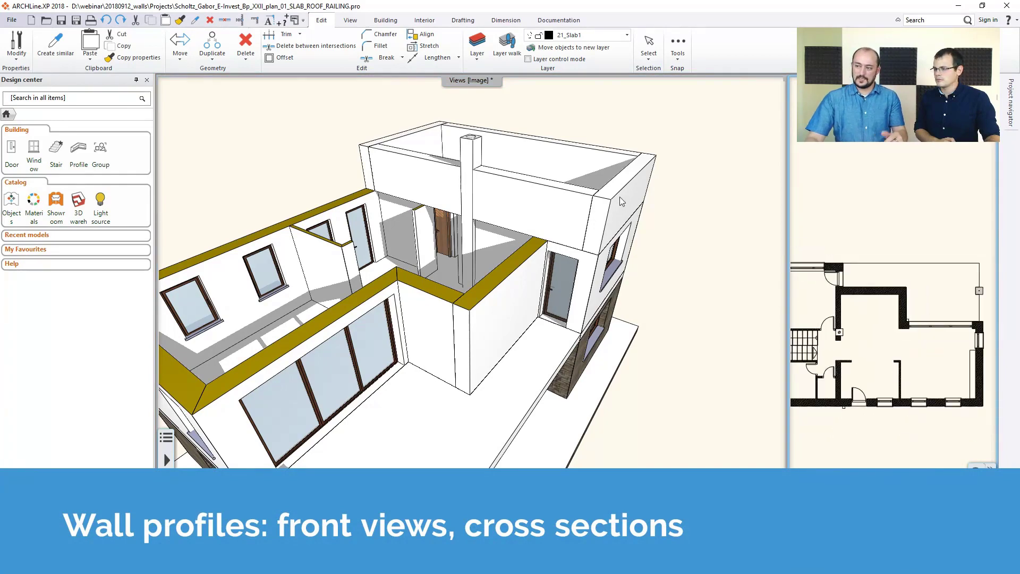
Show the roof floor plan, clear the selection, and pick the top 4.38 m wall.
{"action": "right_click", "coordinate": [621, 200]}
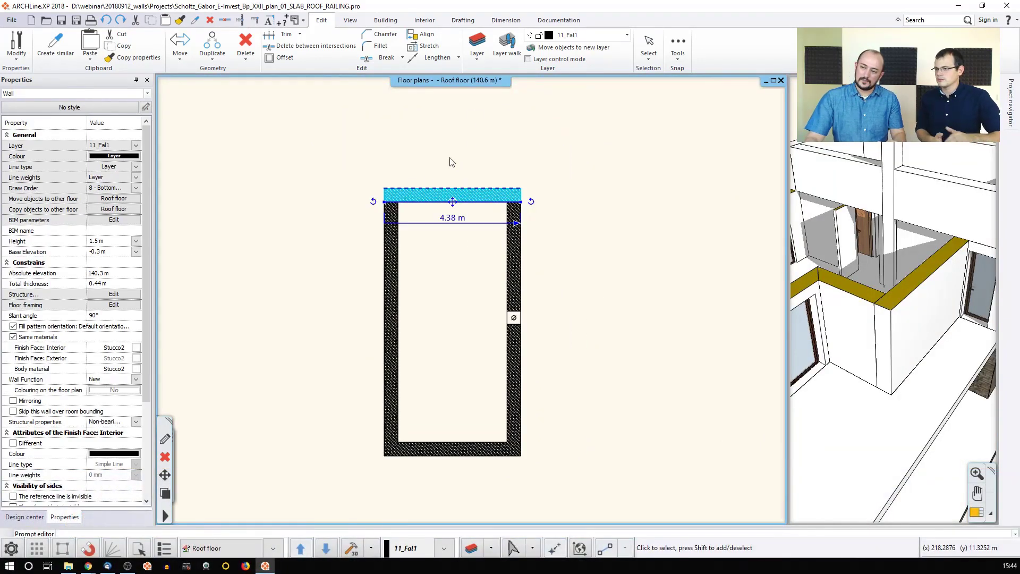
{"action": "mouse_move", "coordinate": [480, 133]}
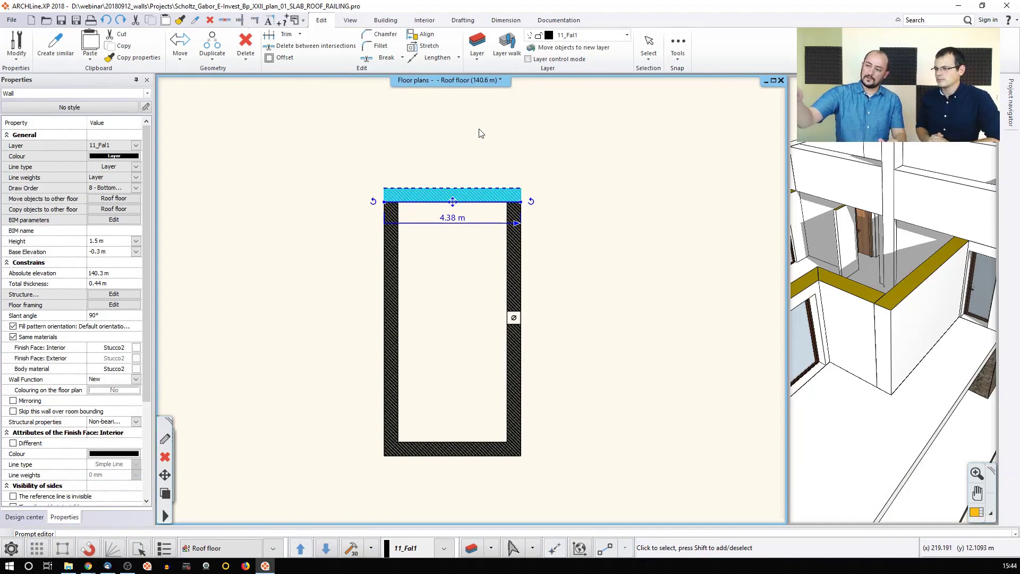
{"action": "left_click", "coordinate": [24, 517]}
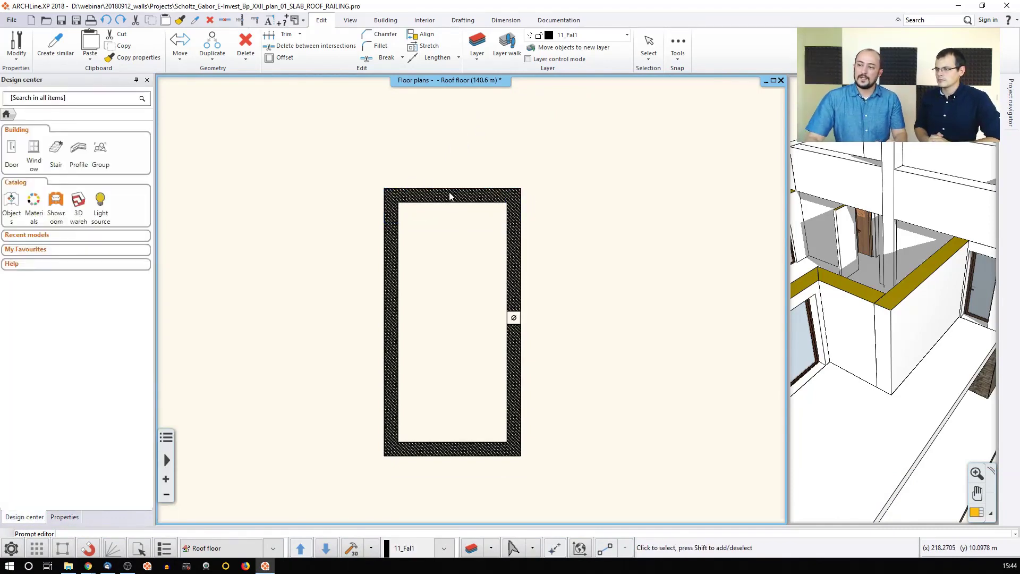
{"action": "left_click", "coordinate": [452, 194]}
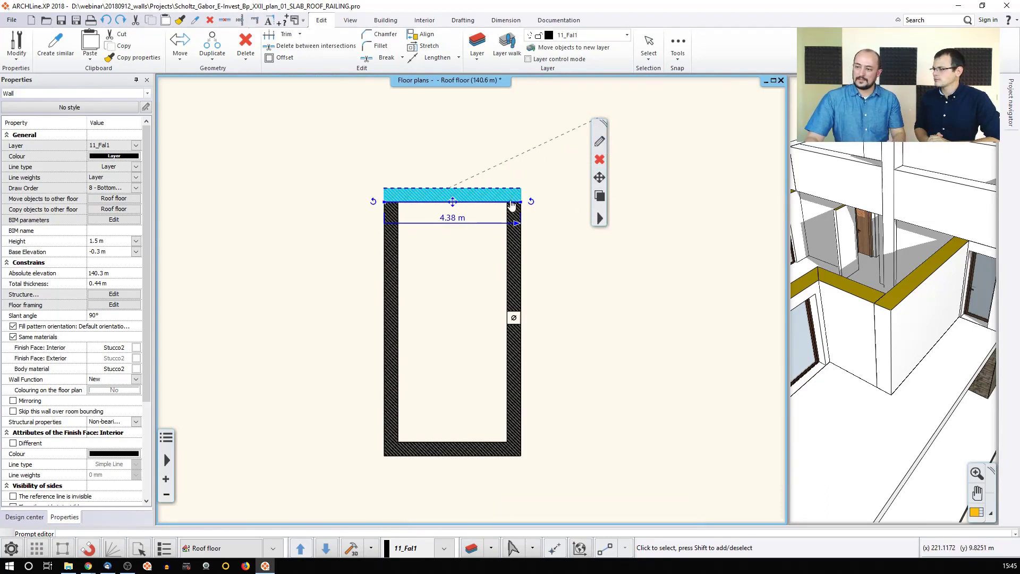
{"action": "mouse_move", "coordinate": [455, 192]}
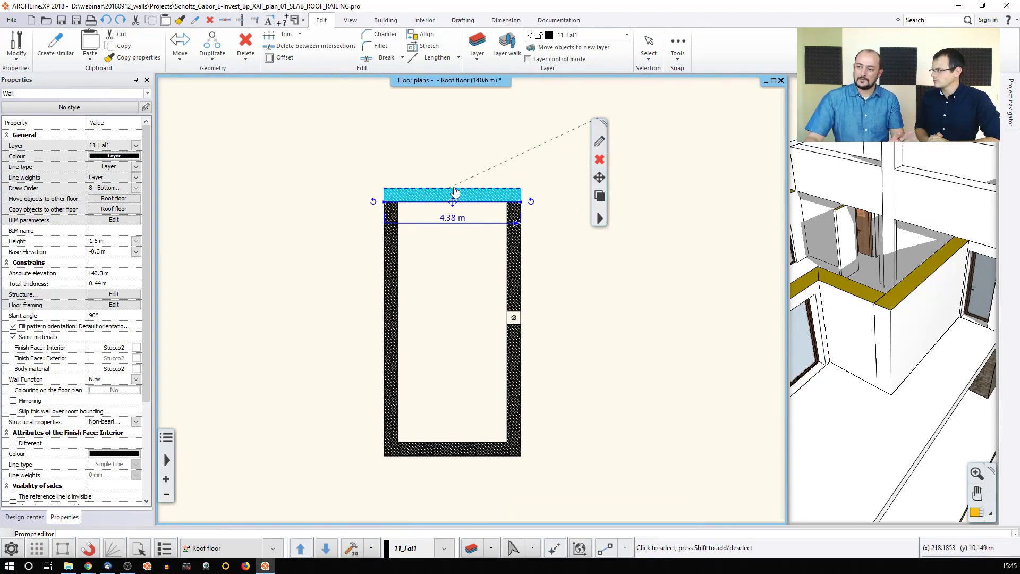
Add a whole front profile to the top wall, splitting its rectangle with a diagonal line.
{"action": "right_click", "coordinate": [452, 193]}
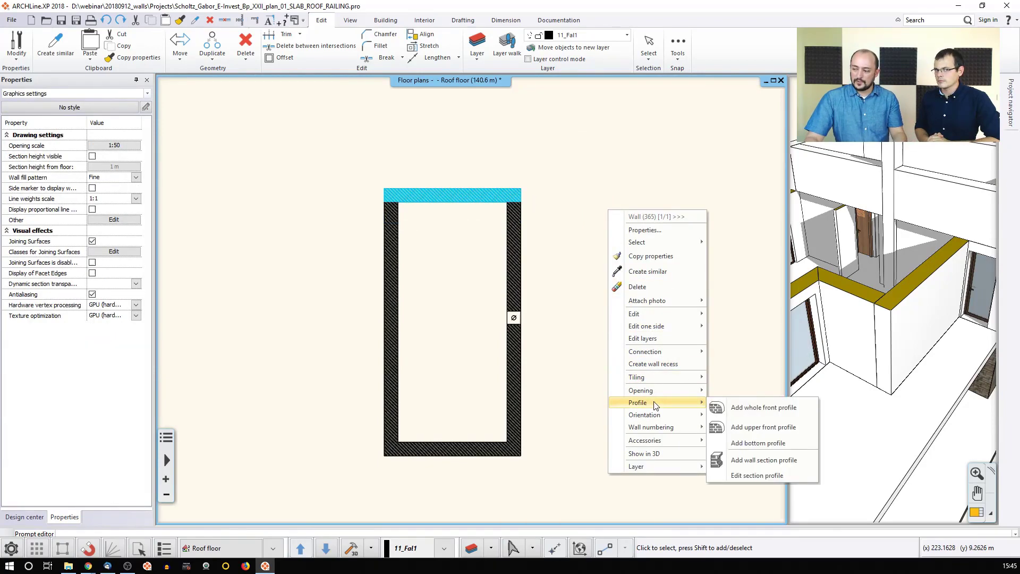
{"action": "mouse_move", "coordinate": [763, 406]}
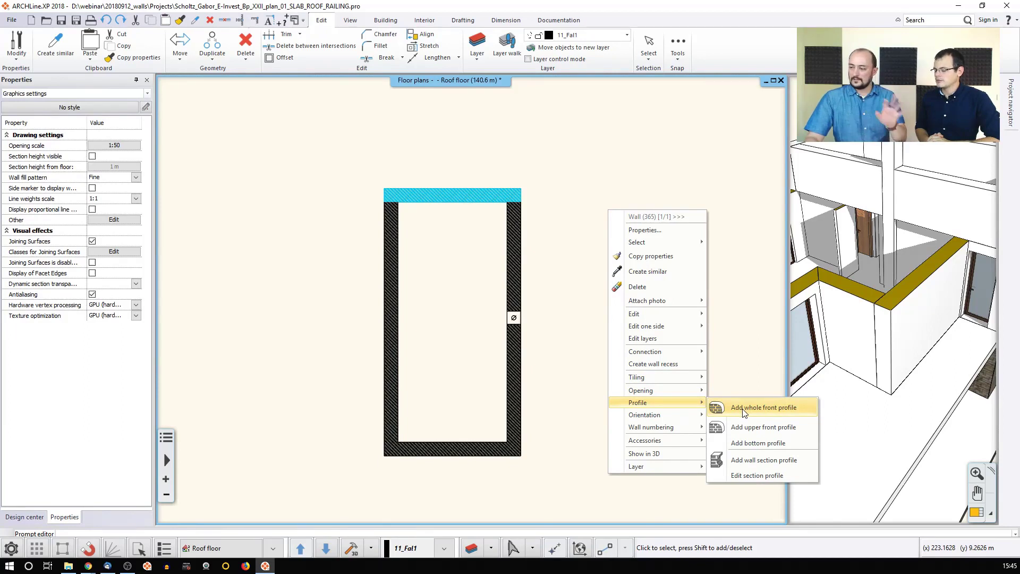
{"action": "left_click", "coordinate": [762, 408]}
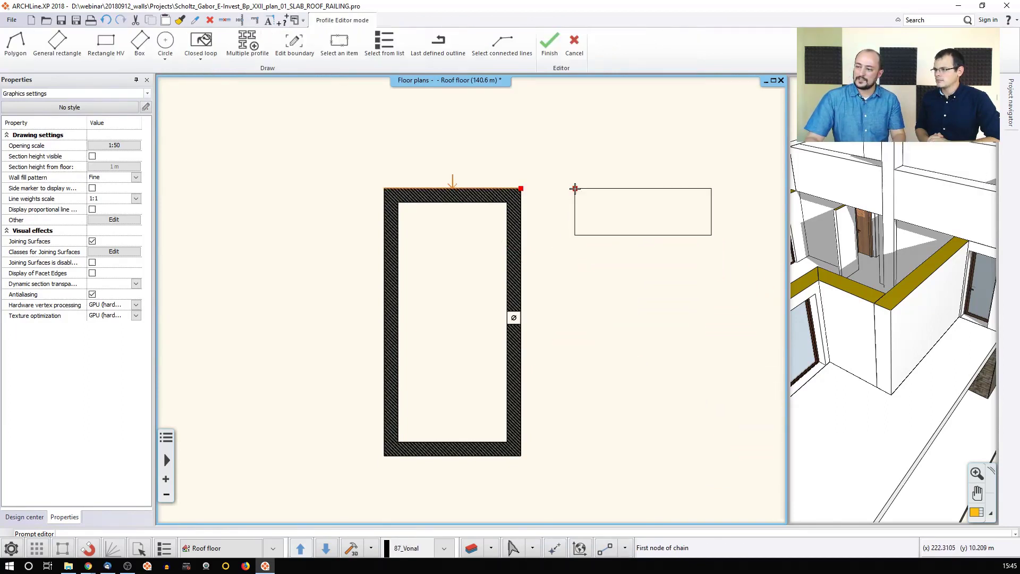
{"action": "mouse_move", "coordinate": [574, 217]}
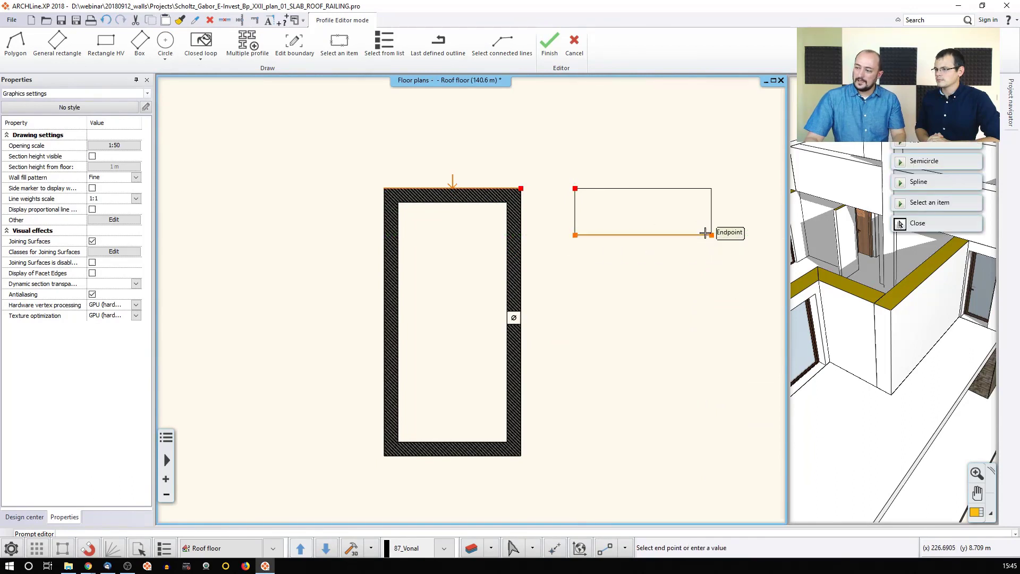
{"action": "left_click", "coordinate": [918, 222]}
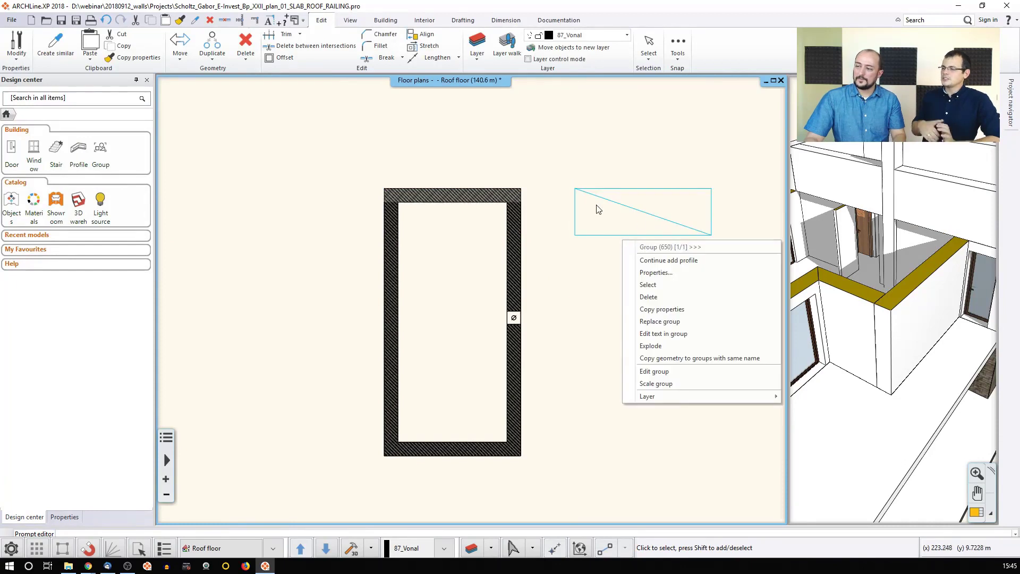
Dismiss the group actions context menu.
{"action": "left_click", "coordinate": [581, 303]}
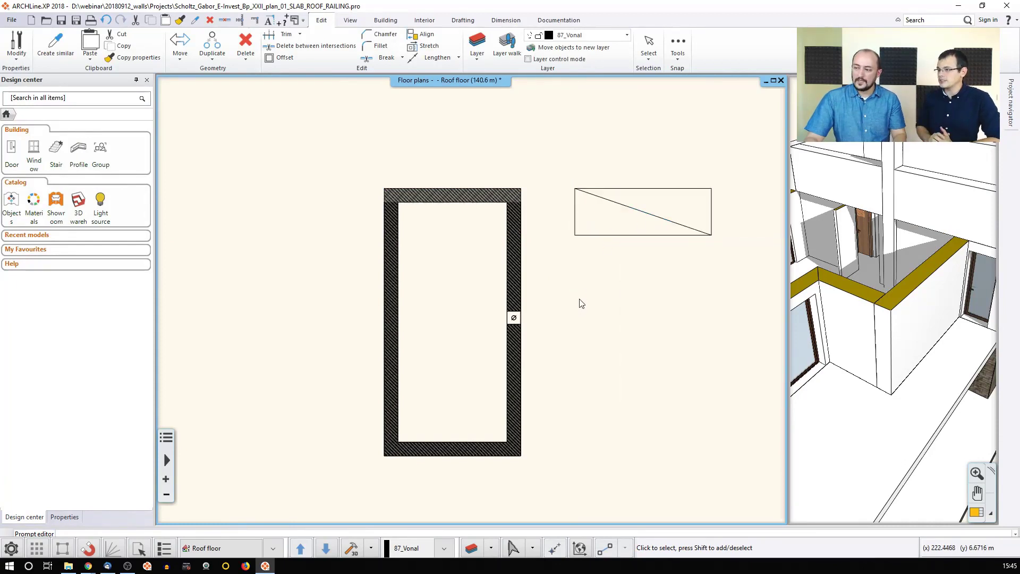
{"action": "mouse_move", "coordinate": [590, 298]}
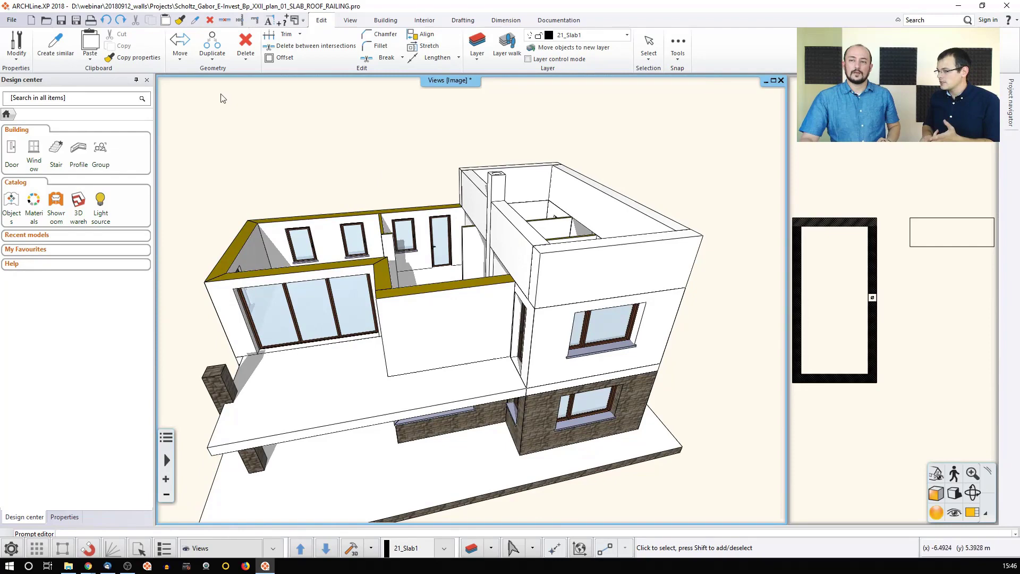
Close the current project without saving changes.
{"action": "left_click", "coordinate": [11, 20]}
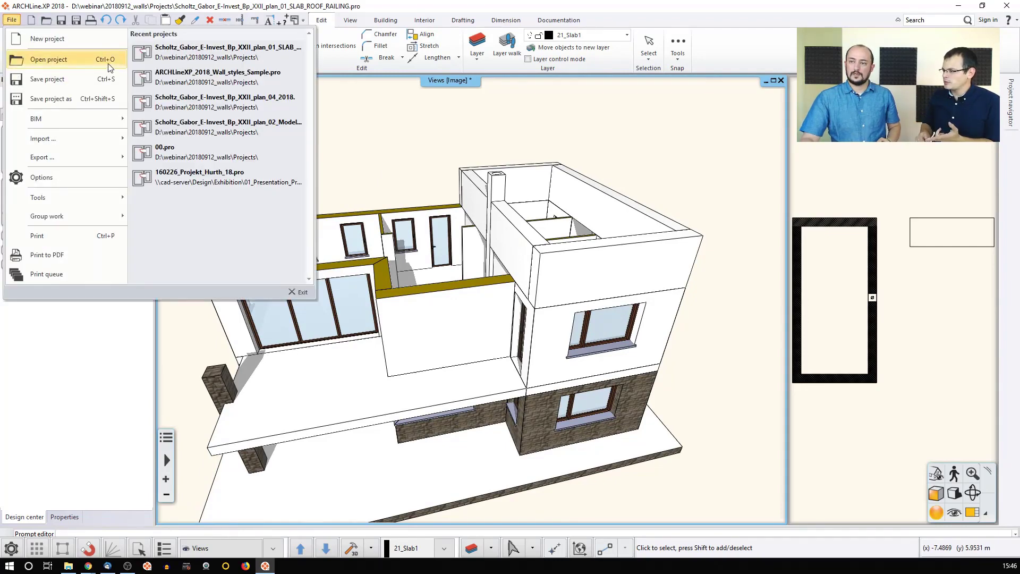
{"action": "mouse_move", "coordinate": [225, 101]}
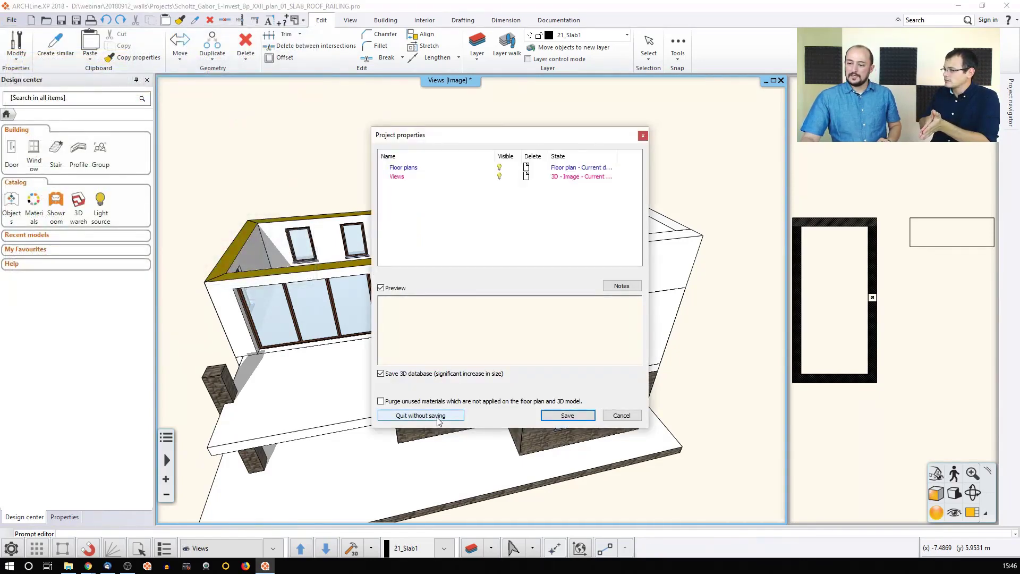
{"action": "left_click", "coordinate": [421, 415]}
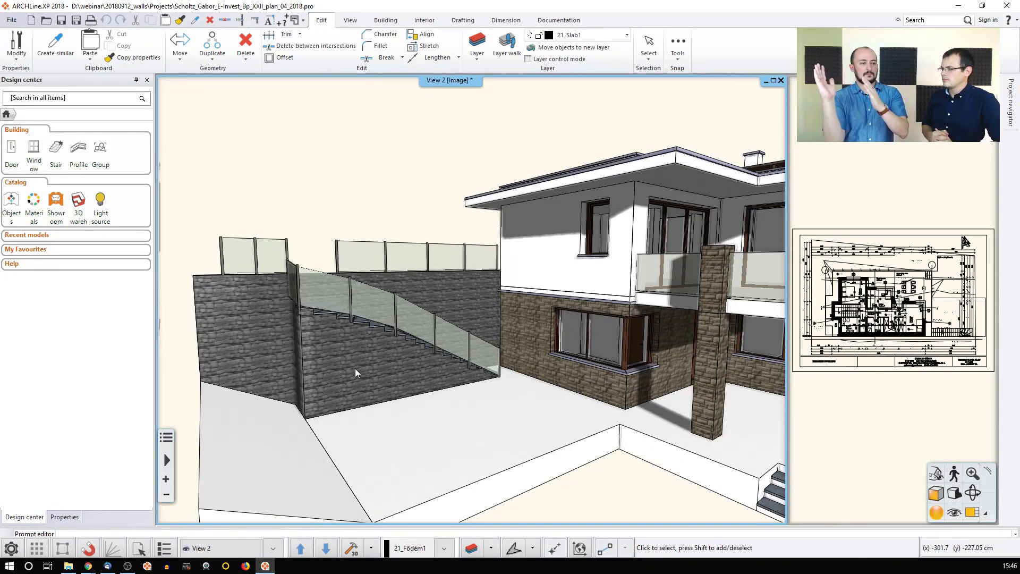
{"action": "mouse_move", "coordinate": [475, 417]}
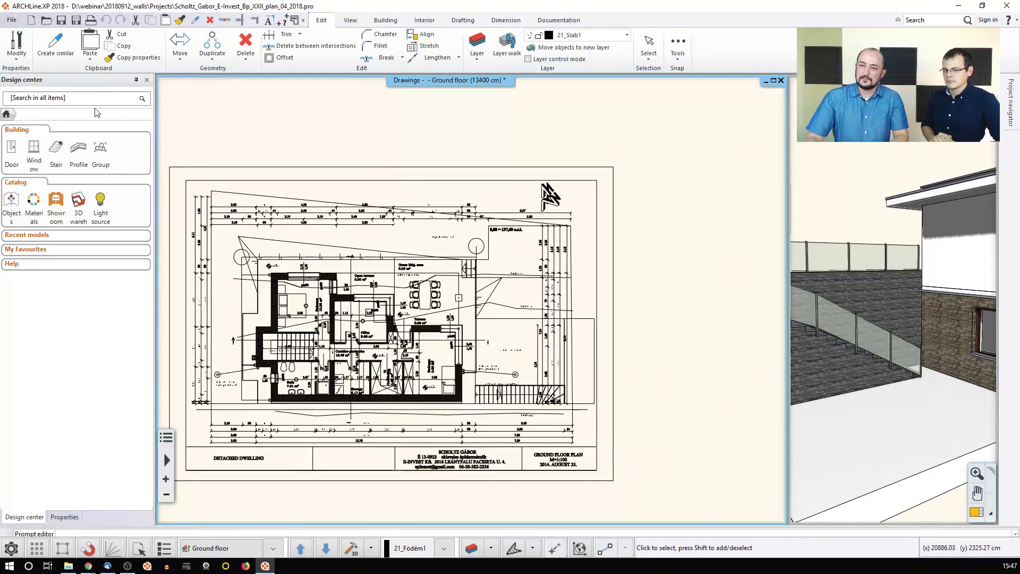
Draw a 38 cm exterior wall about 405 cm long above the ground floor drawing and select it.
{"action": "left_click", "coordinate": [350, 19]}
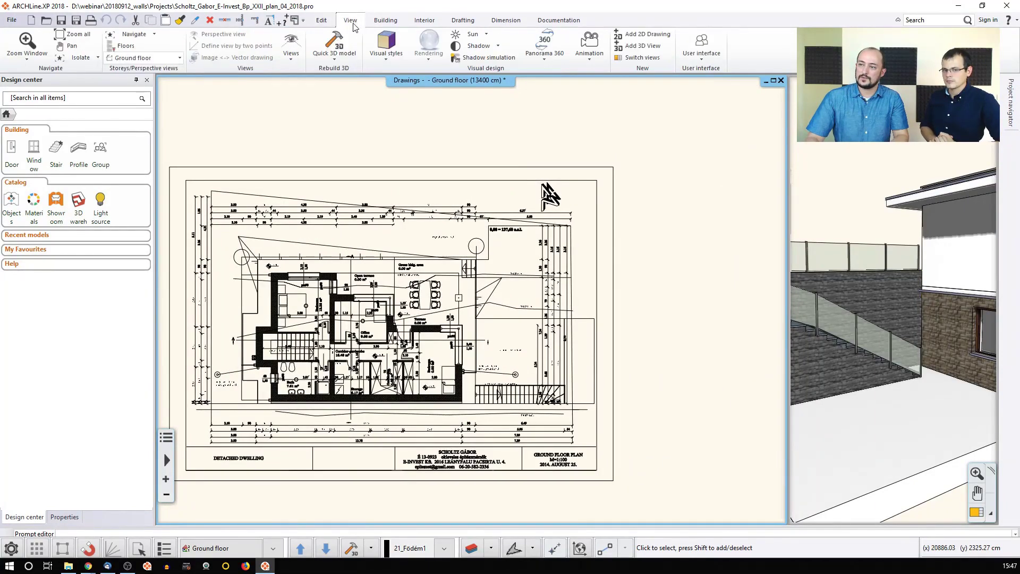
{"action": "left_click", "coordinate": [385, 19]}
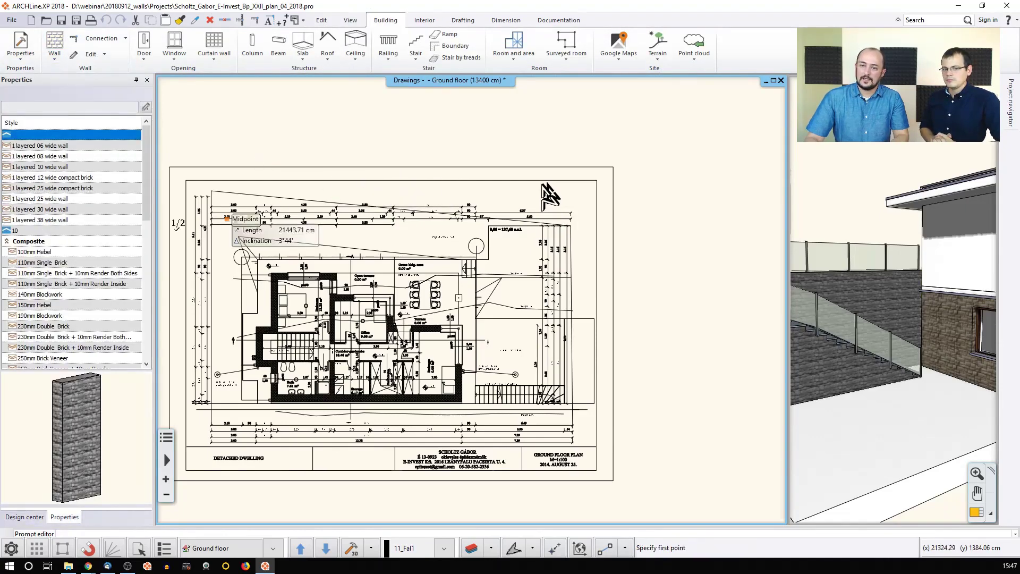
{"action": "left_click", "coordinate": [41, 219]}
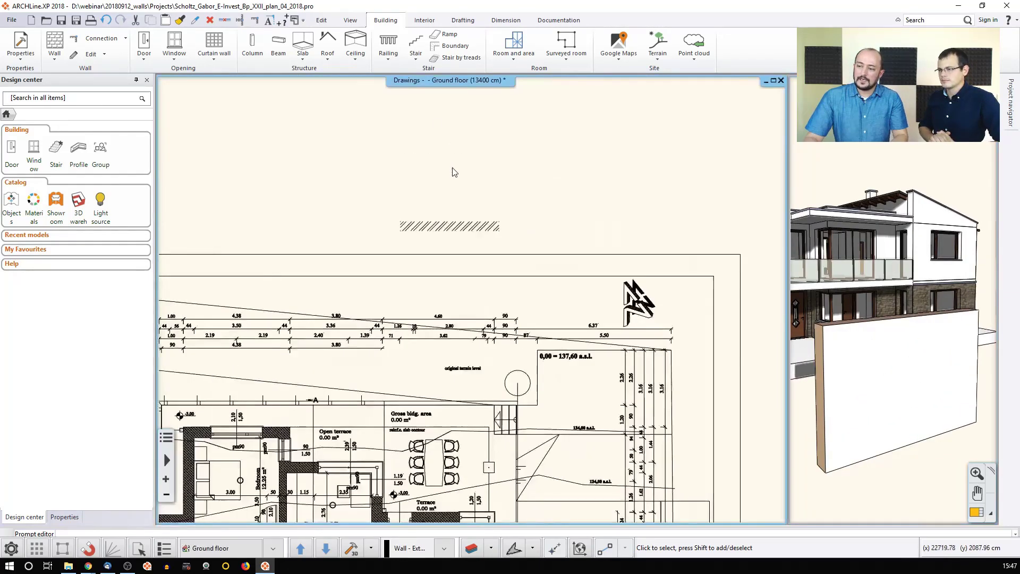
{"action": "left_click", "coordinate": [449, 226]}
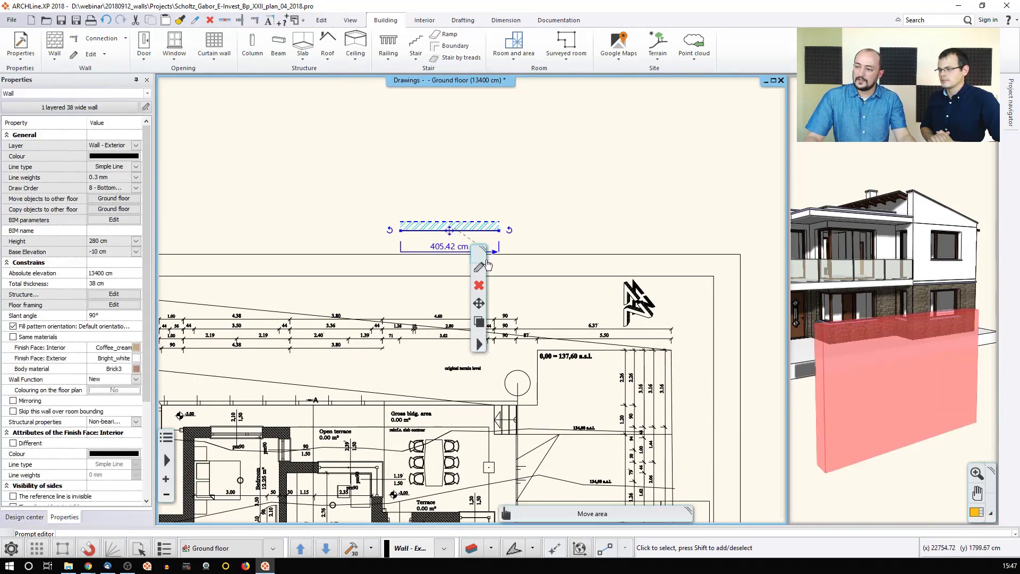
Set the new wall's slant angle to 80° in its Wall settings.
{"action": "left_click", "coordinate": [478, 267]}
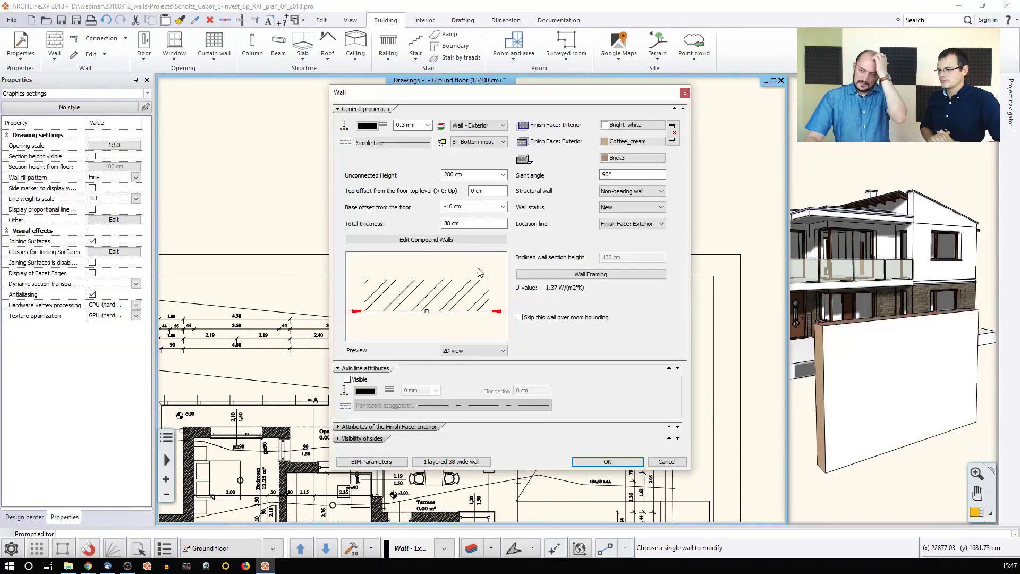
{"action": "mouse_move", "coordinate": [425, 239]}
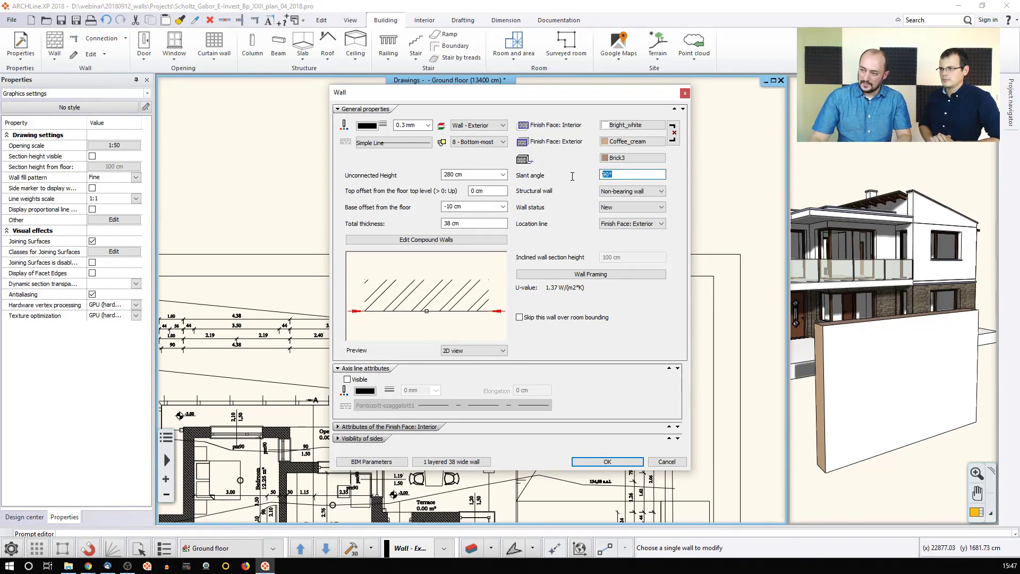
{"action": "type", "text": "80"}
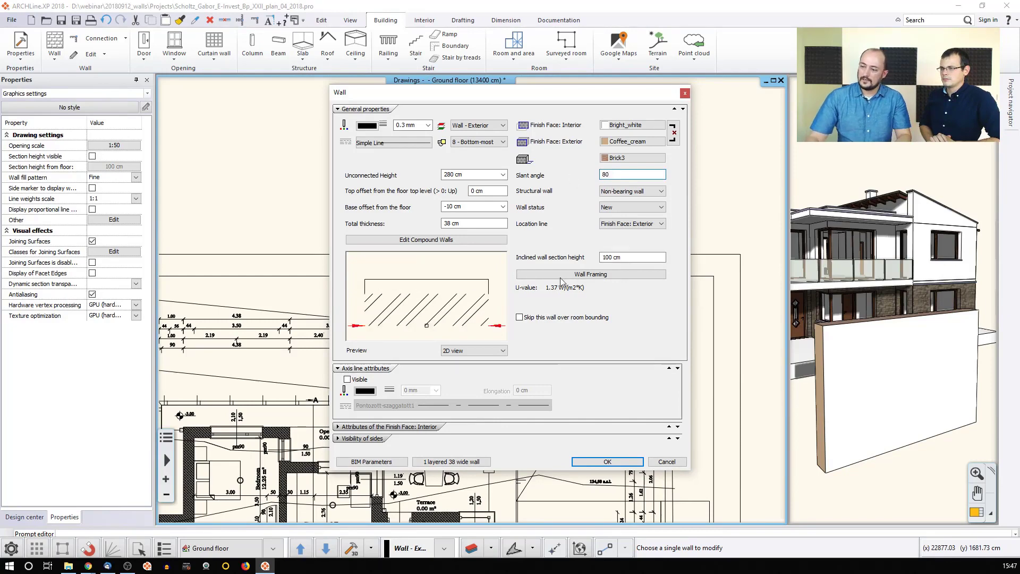
{"action": "left_click", "coordinate": [606, 461]}
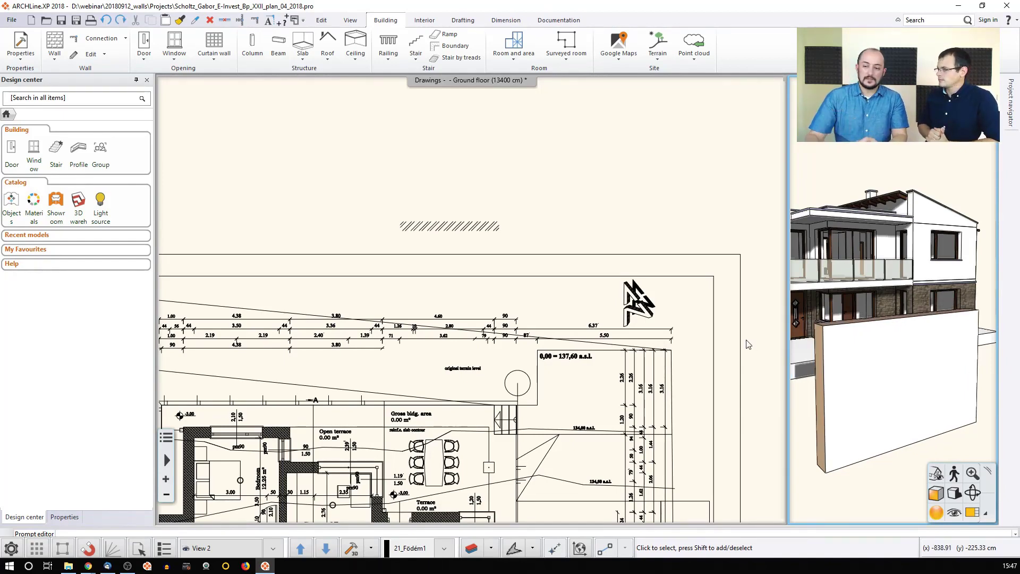
Attach a tall rectangular section profile with one slanted edge to the wall.
{"action": "left_click", "coordinate": [449, 226]}
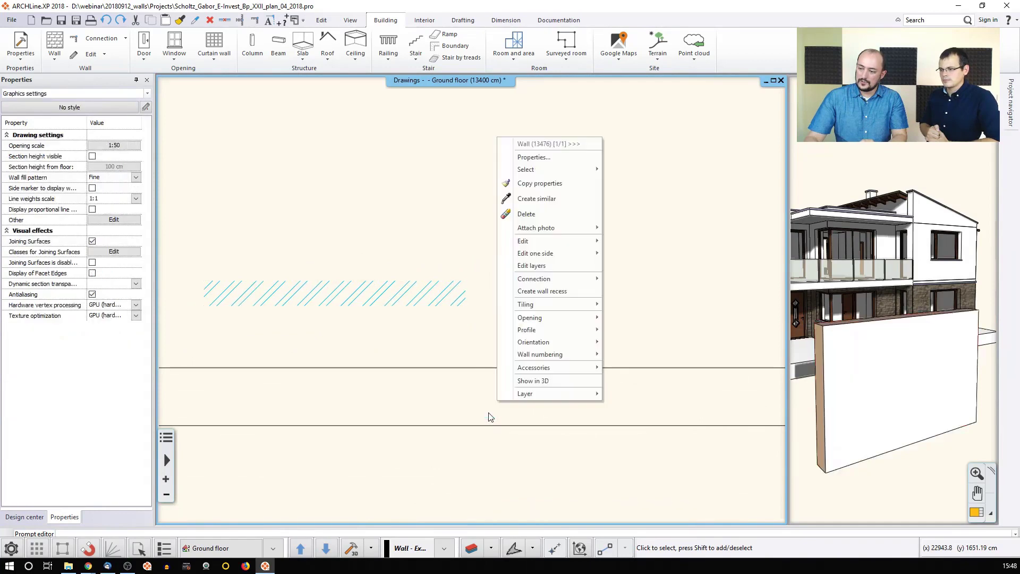
{"action": "mouse_move", "coordinate": [526, 330]}
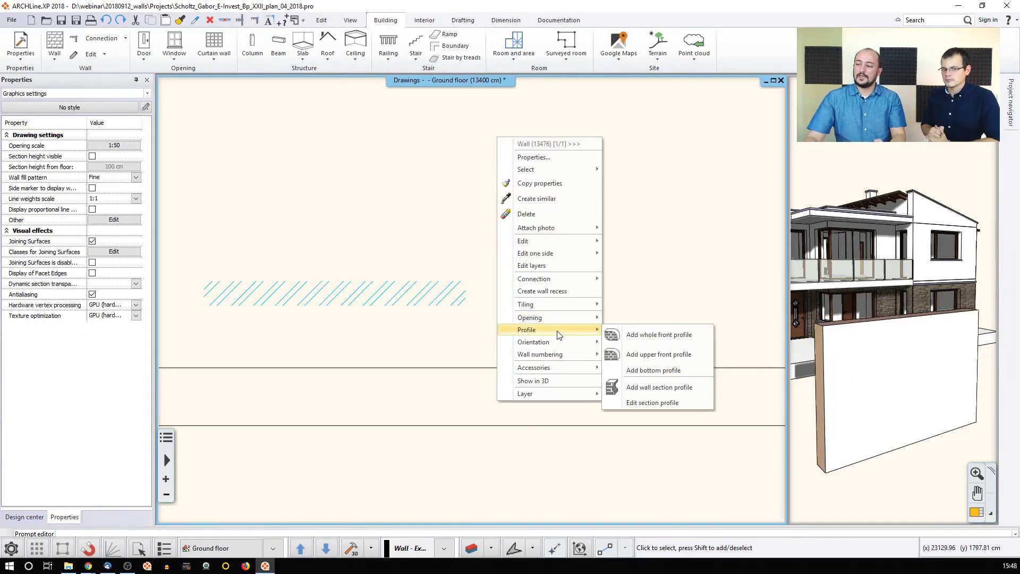
{"action": "mouse_move", "coordinate": [658, 387]}
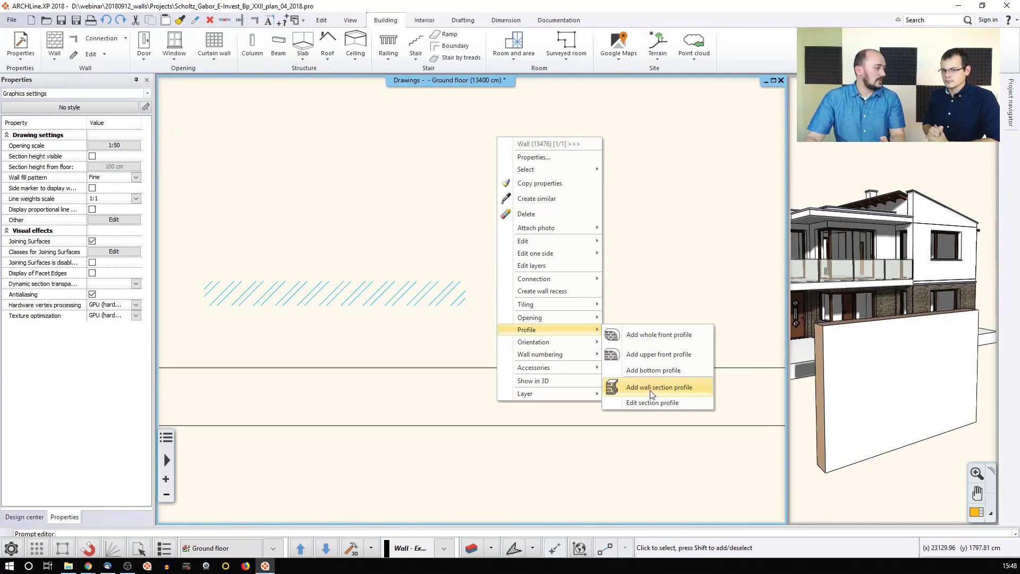
{"action": "left_click", "coordinate": [658, 387]}
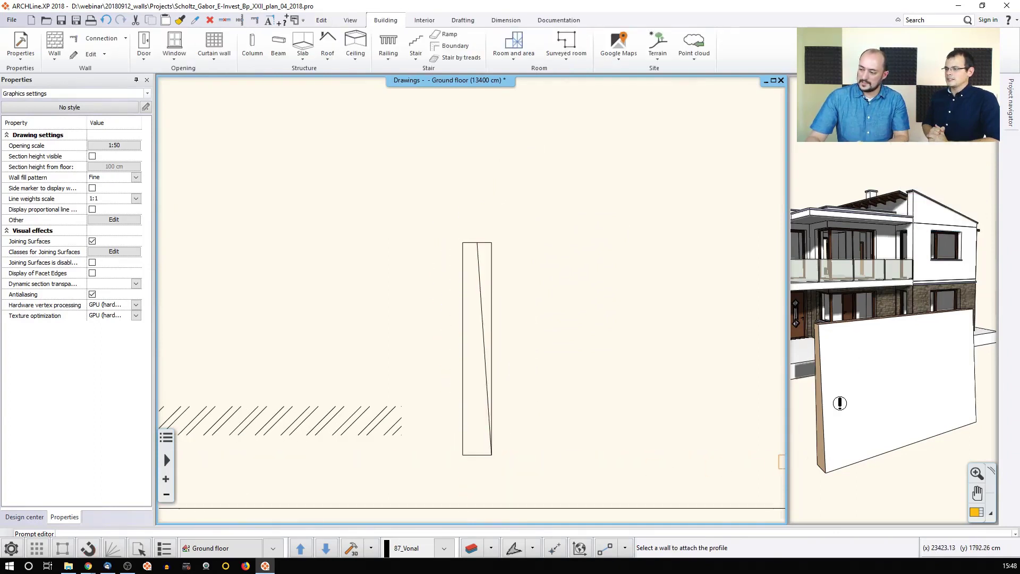
{"action": "left_click", "coordinate": [24, 517]}
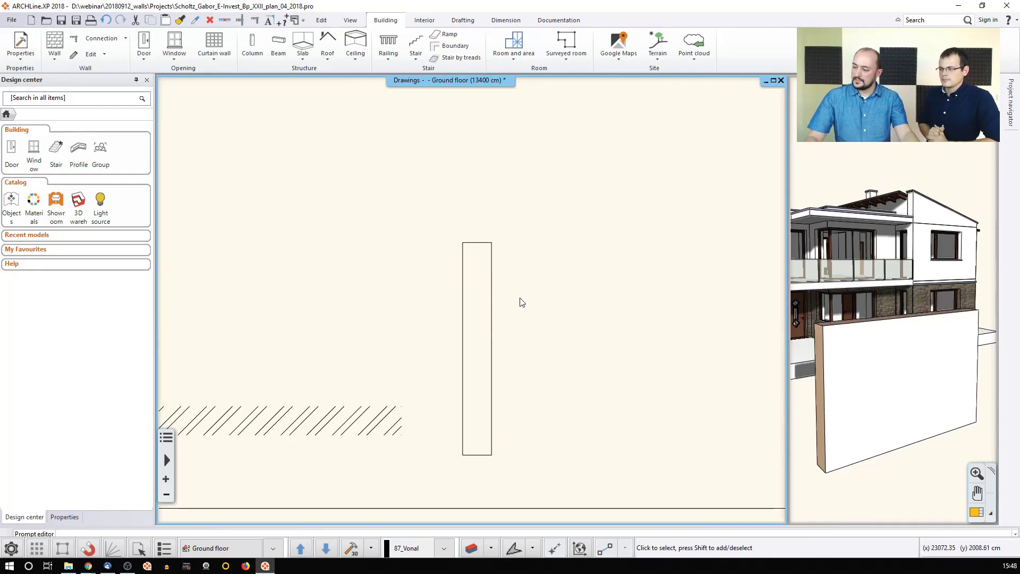